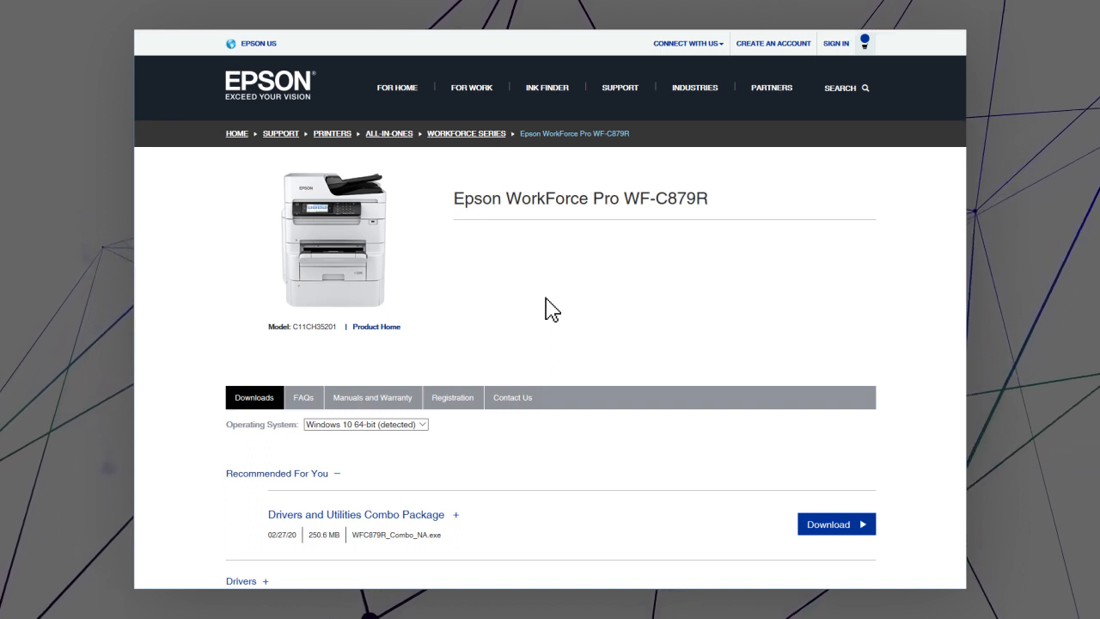
mouse_move(584, 335)
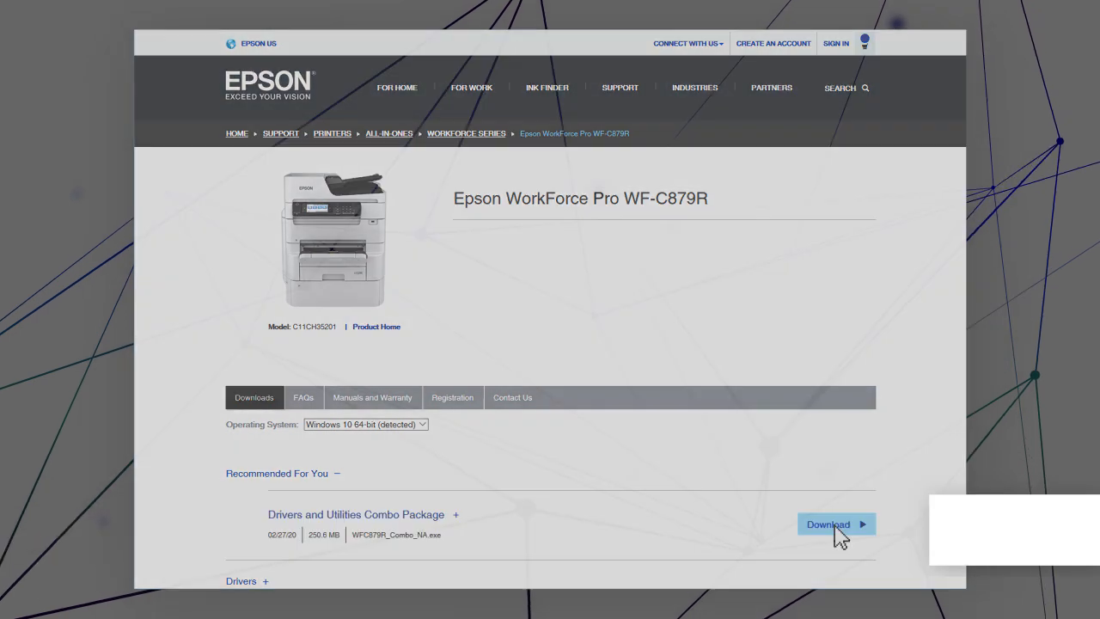
- Download the WF-C879R Drivers and Utilities Combo Package from its support page
click(827, 524)
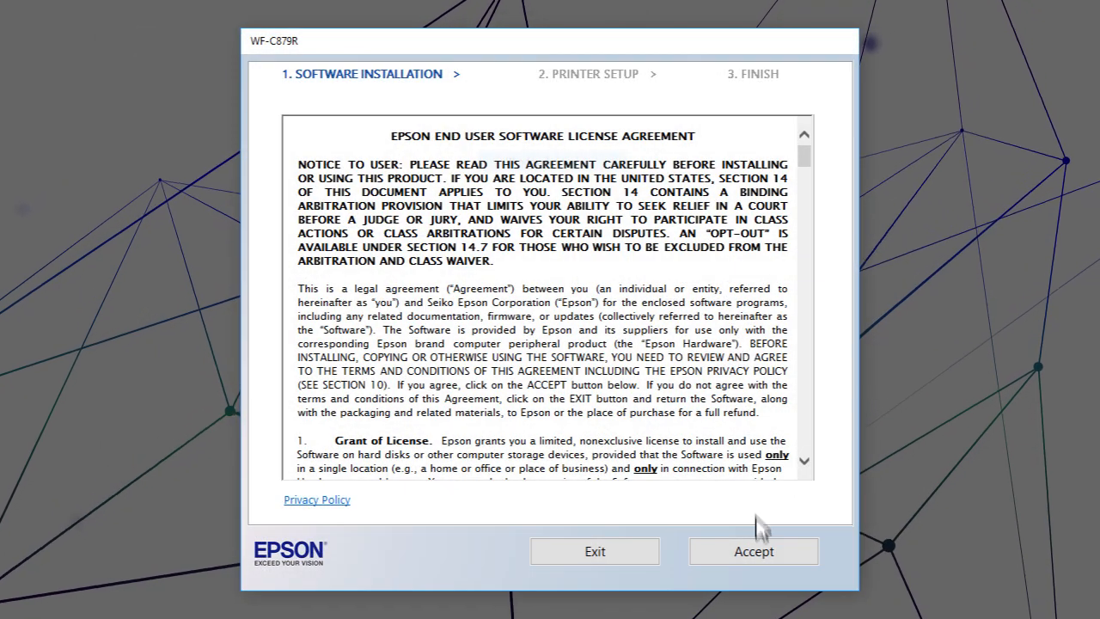
- Accept the license, install the software, and select the detected WF-C879R Series printer
click(753, 551)
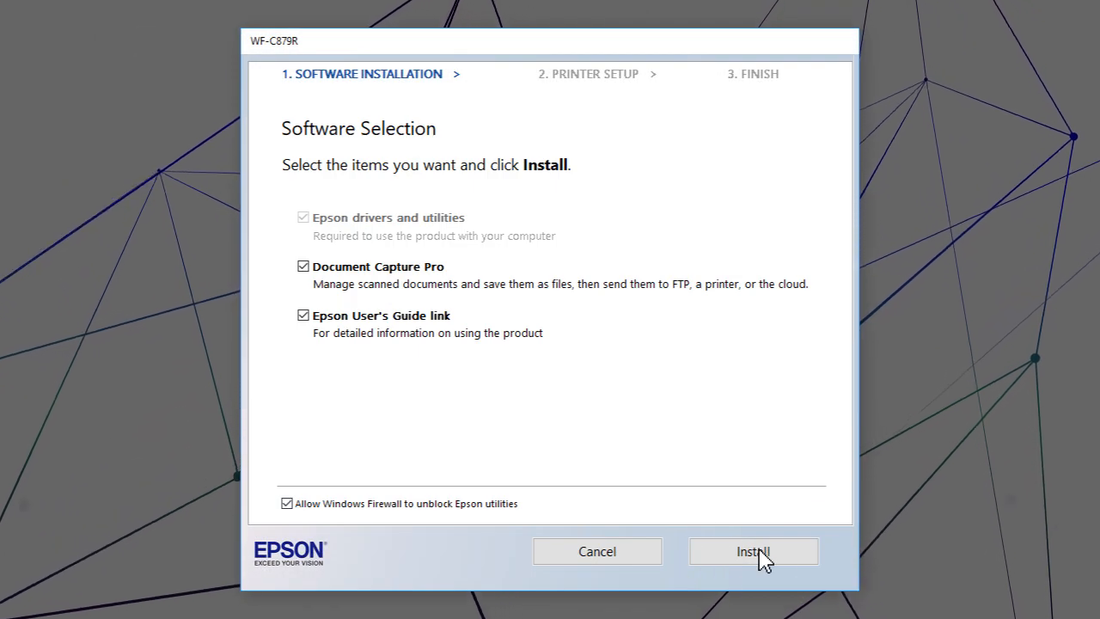
click(753, 550)
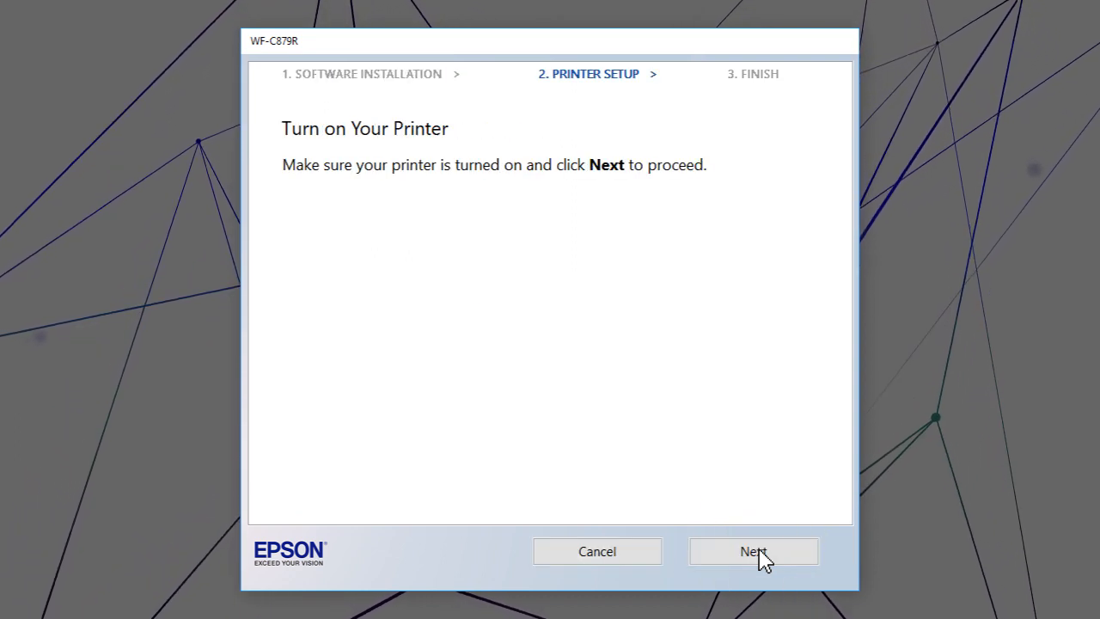
click(753, 551)
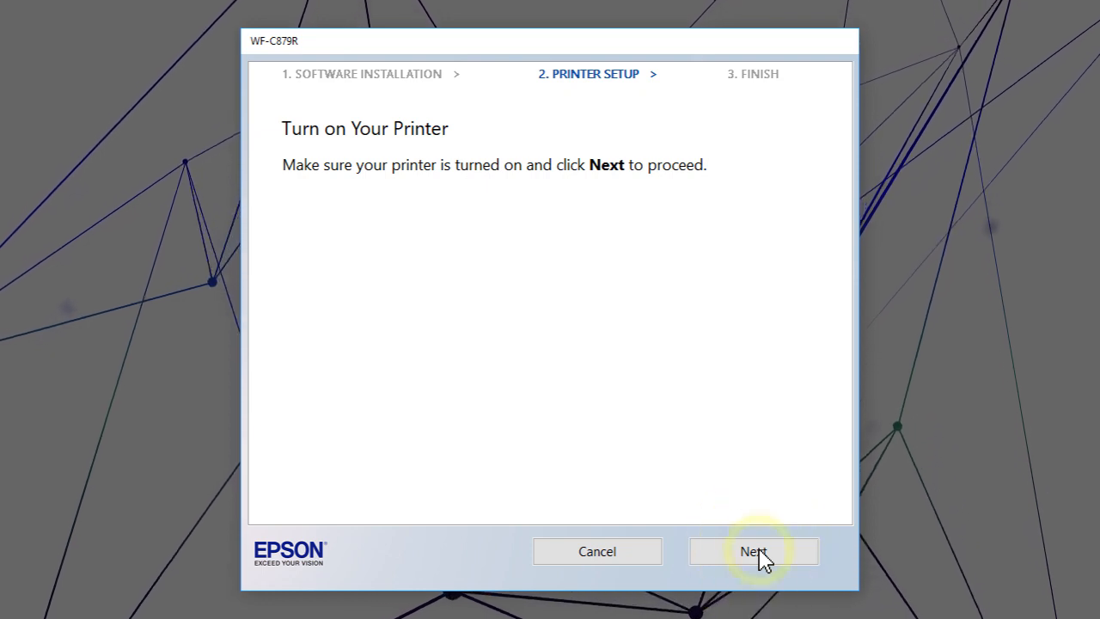
click(752, 551)
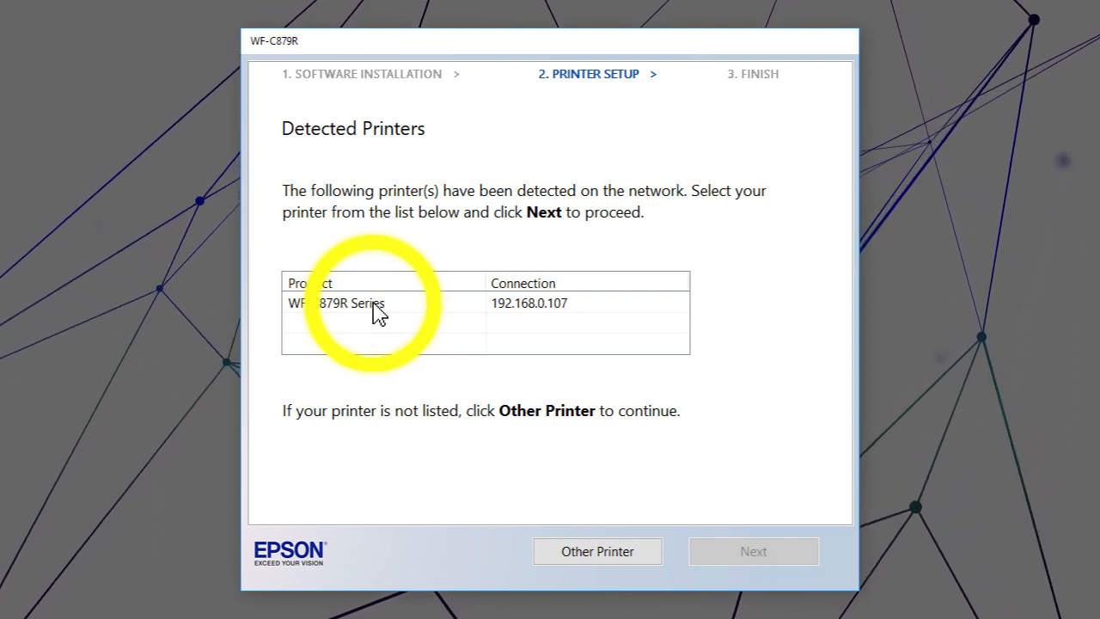
click(382, 302)
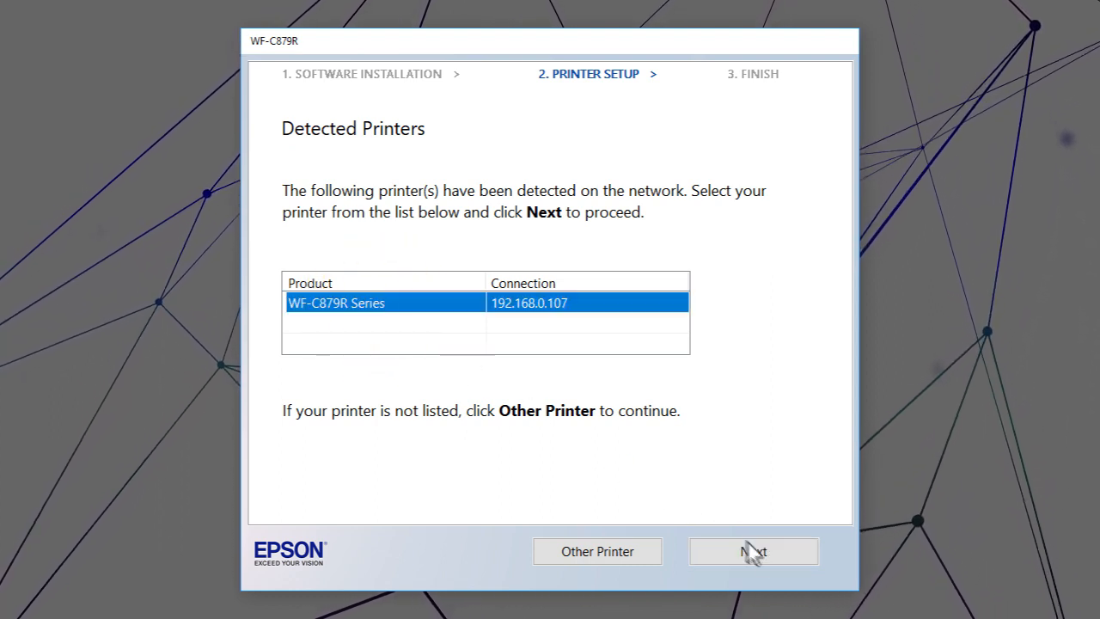
click(752, 551)
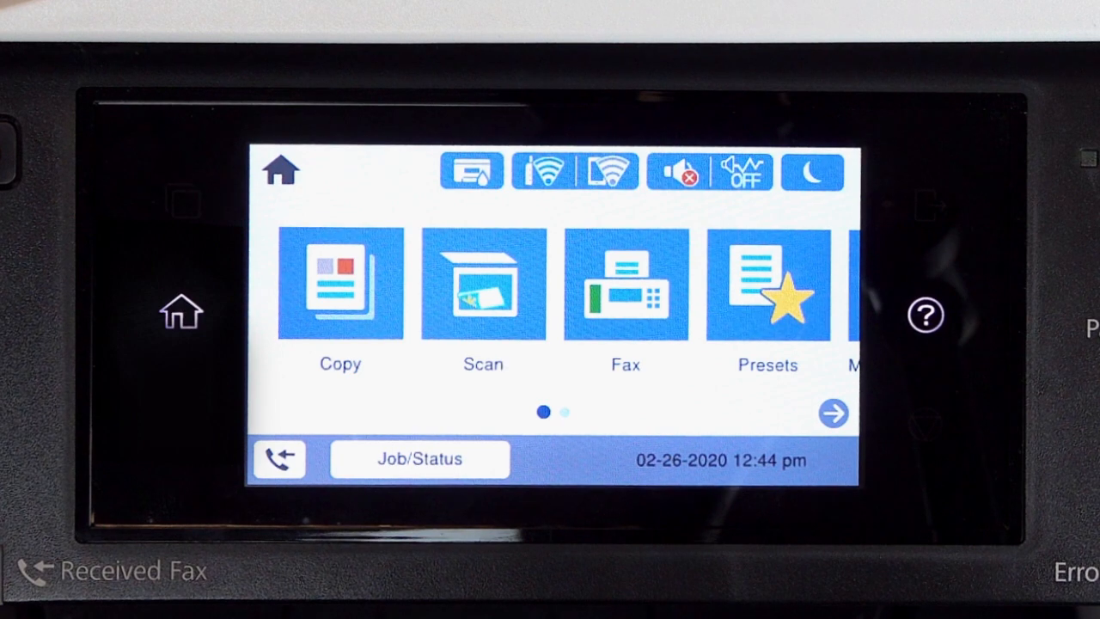
- Set the printer's TCP/IP to Manual with fixed IP 192.168.0.107 under Network Settings
click(471, 170)
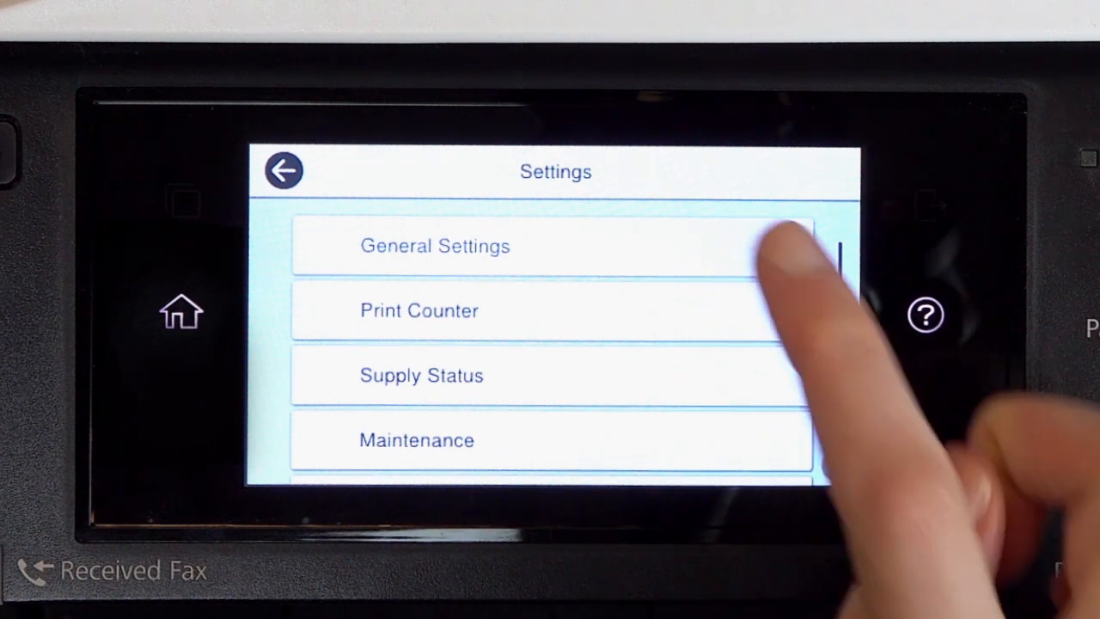
click(435, 246)
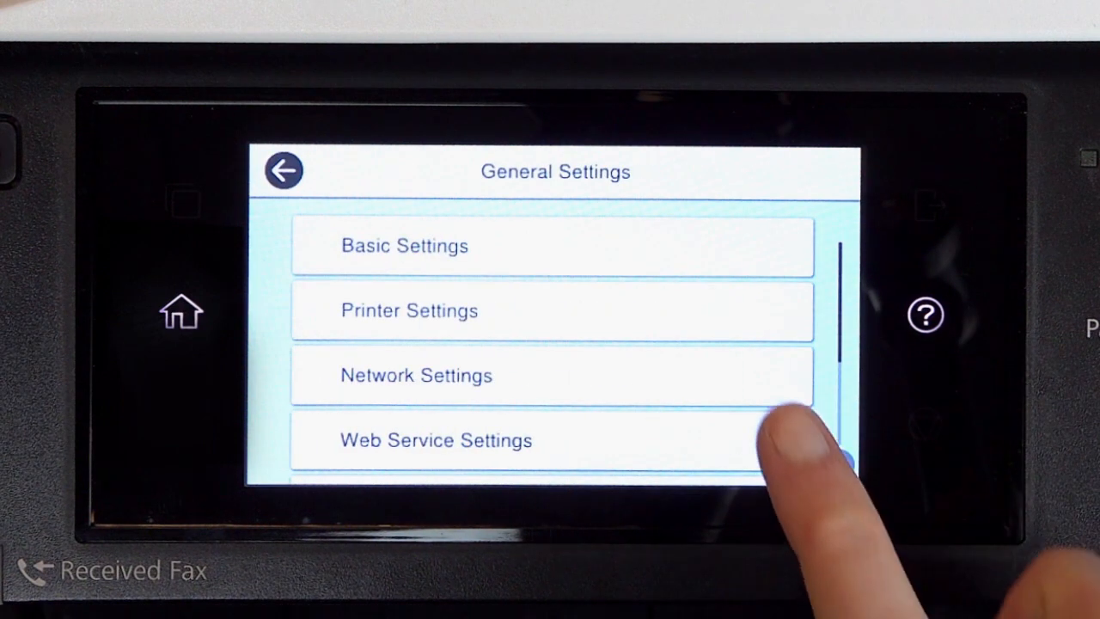
click(416, 374)
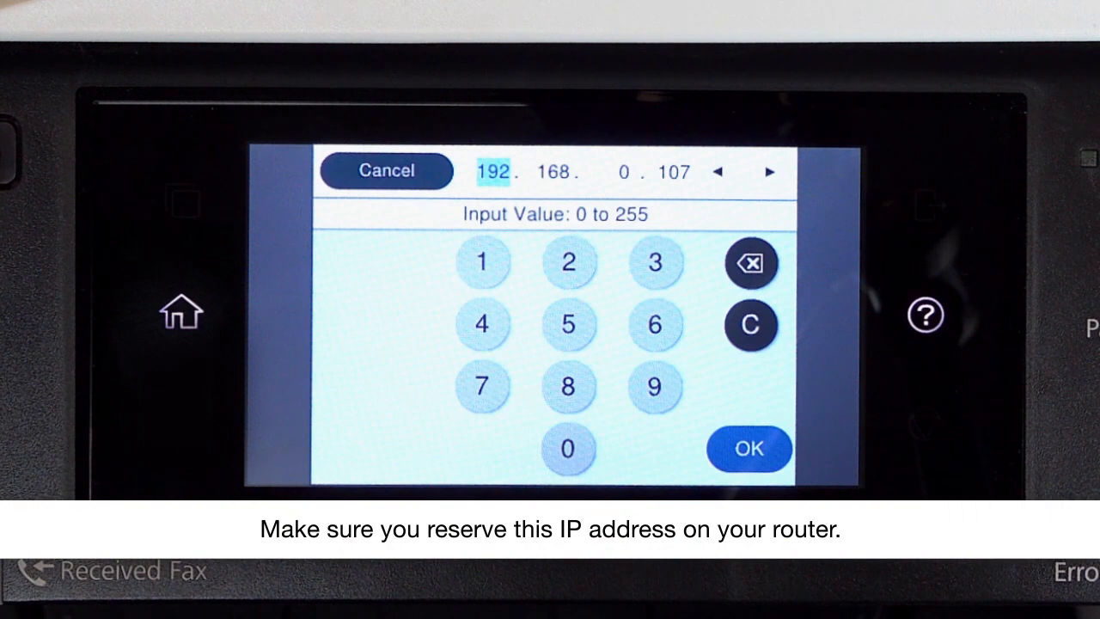
click(748, 448)
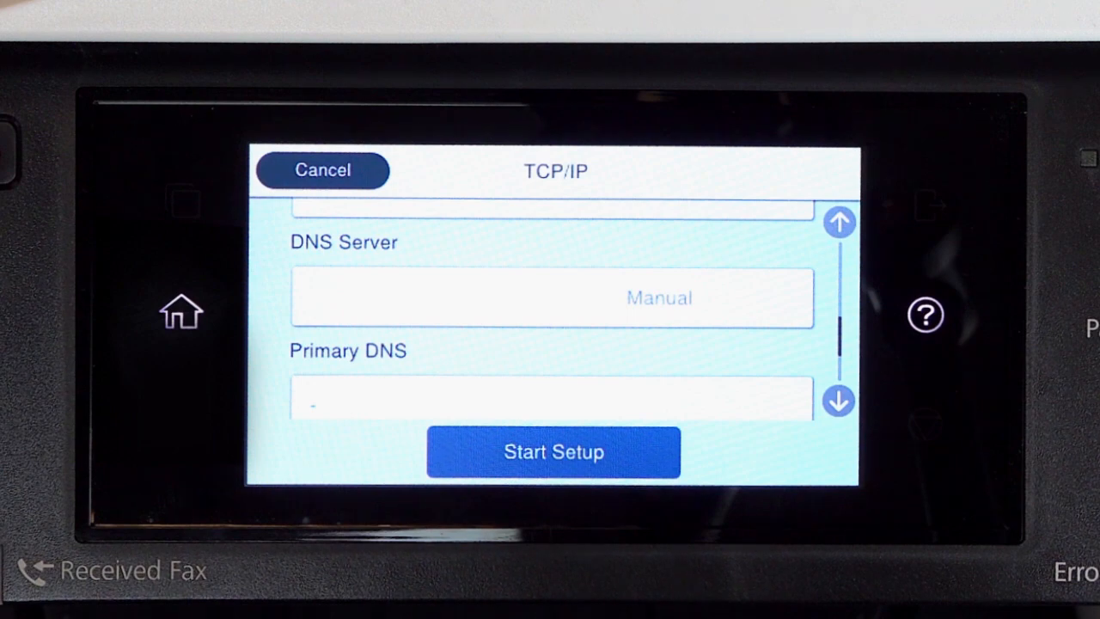
click(553, 451)
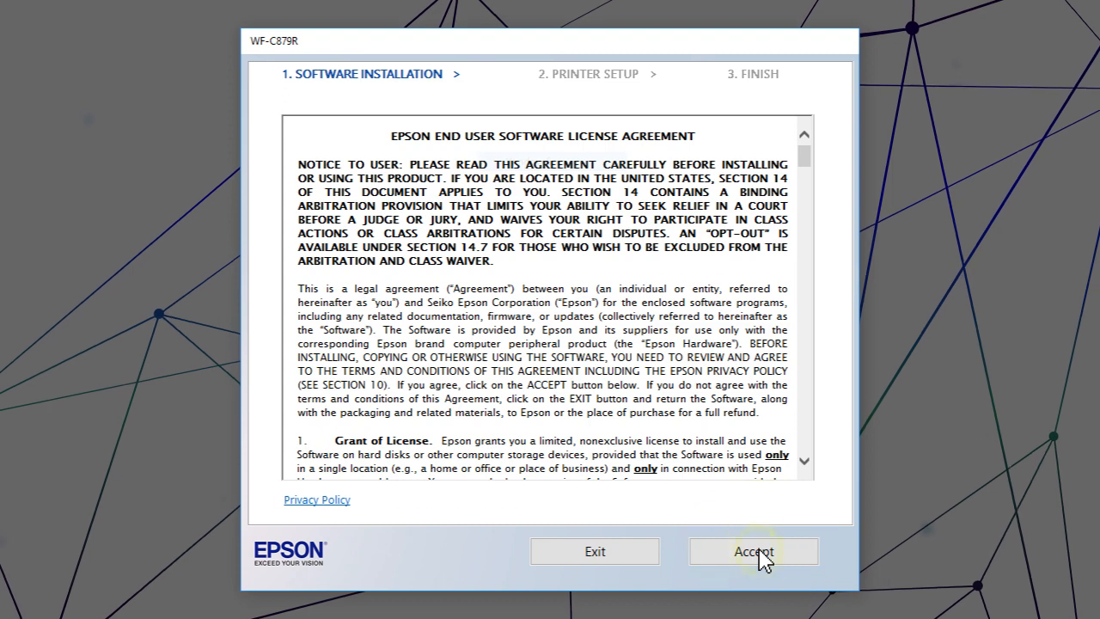
- Accept the license agreement again and install the selected Epson software
click(752, 551)
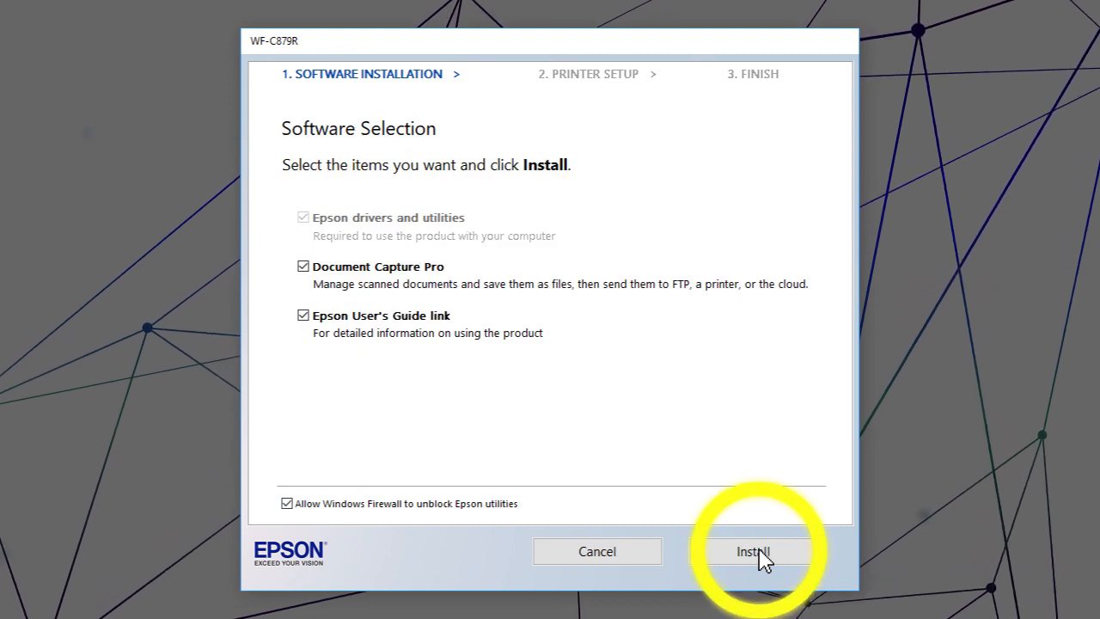
click(754, 551)
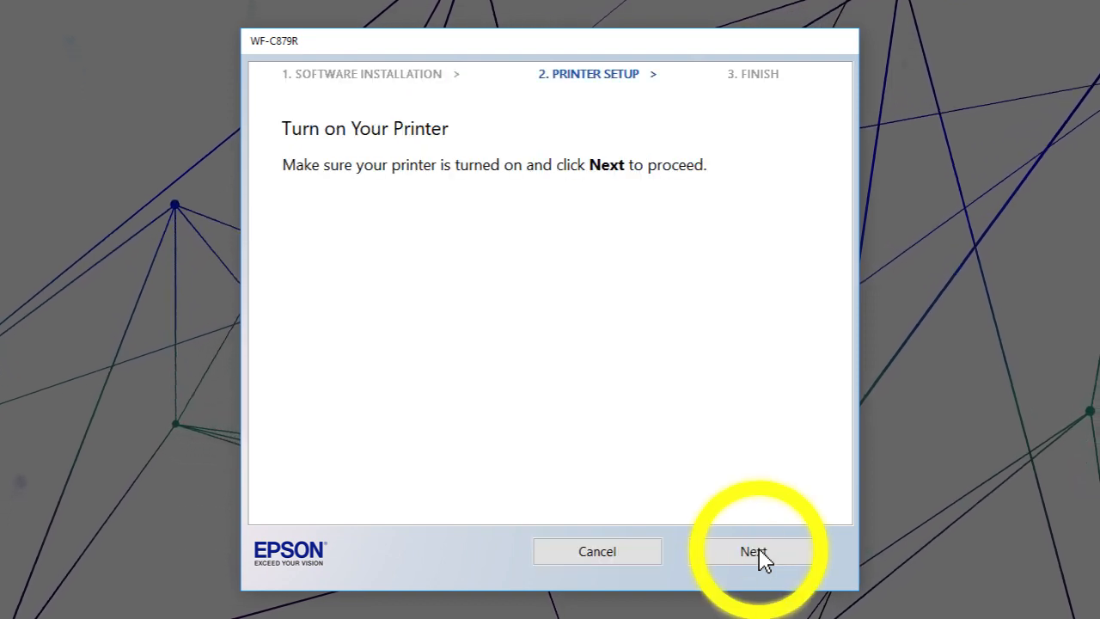
- Add the printer through Advanced setup using IP address 192.168.0.107
click(753, 551)
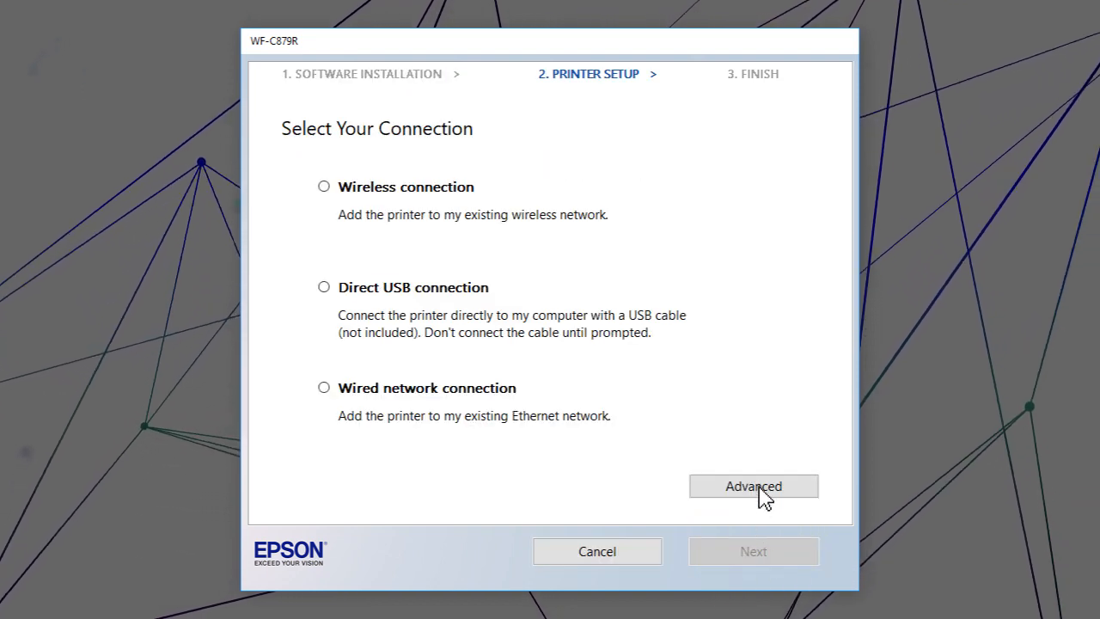
click(753, 485)
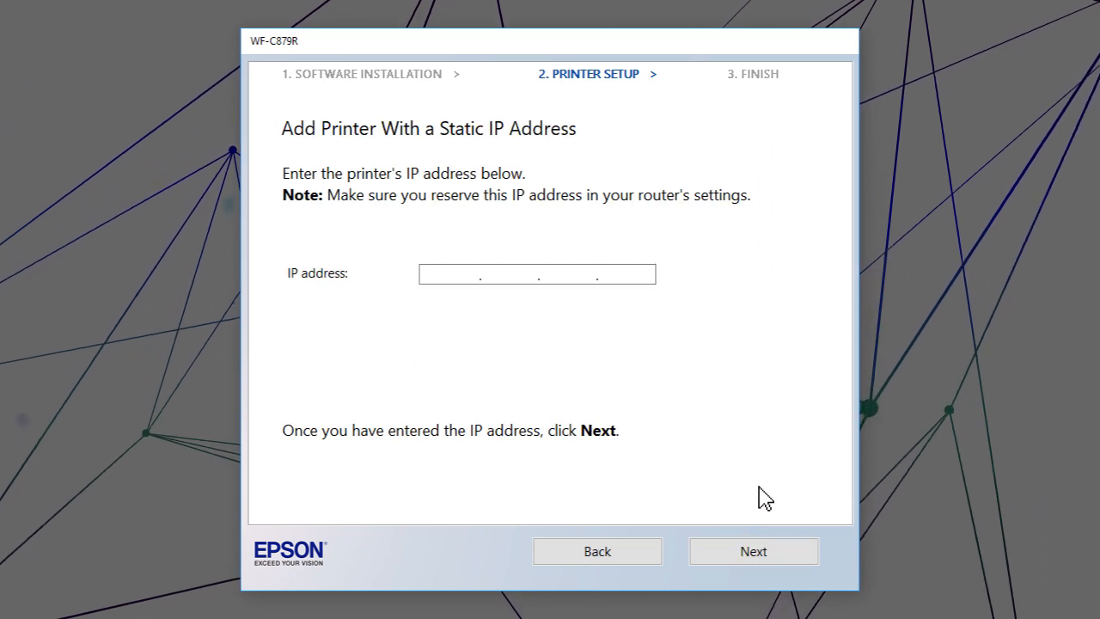
text(192.168.0.107)
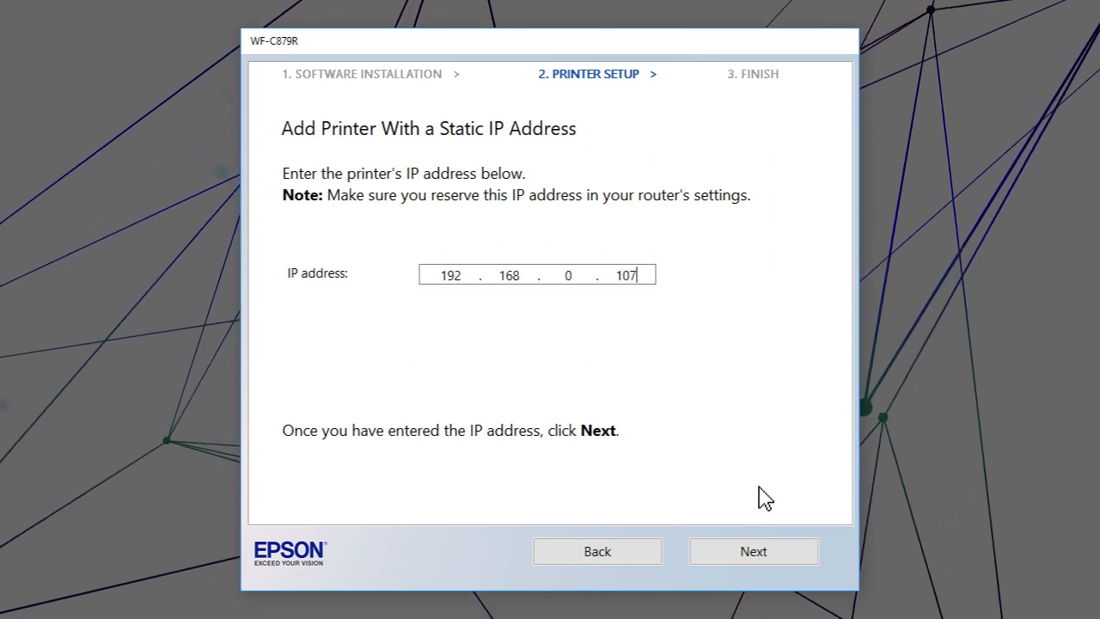
click(753, 551)
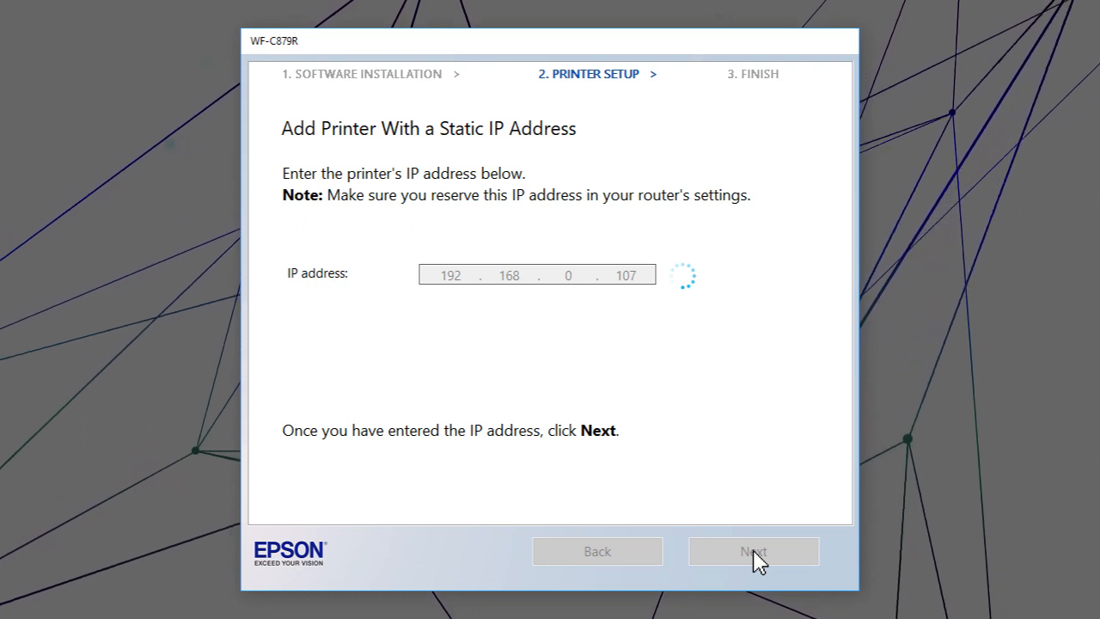
click(753, 551)
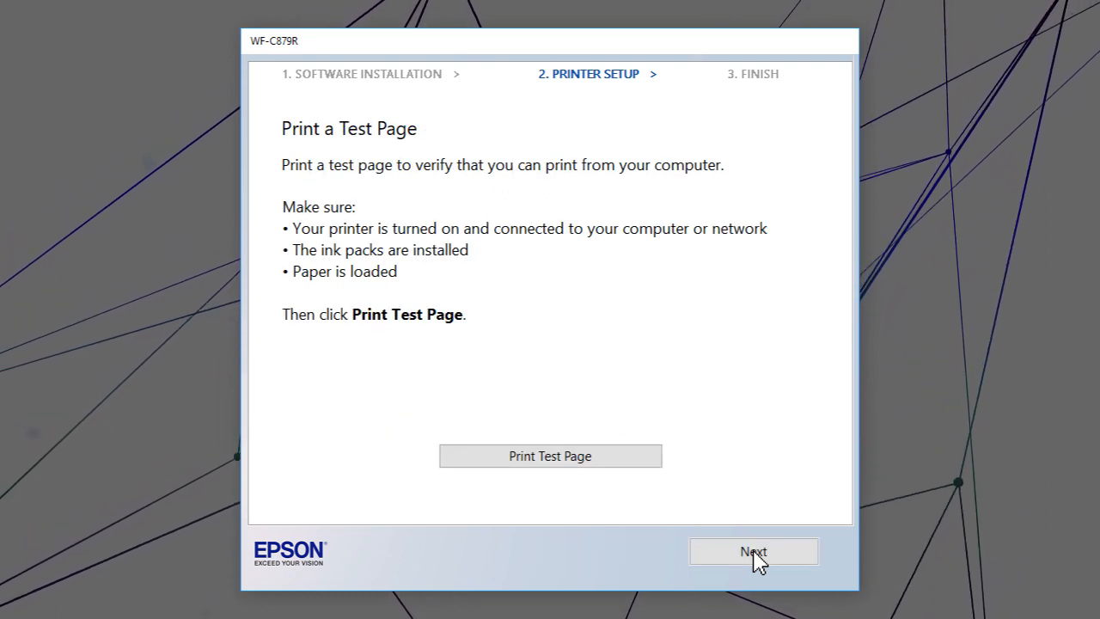